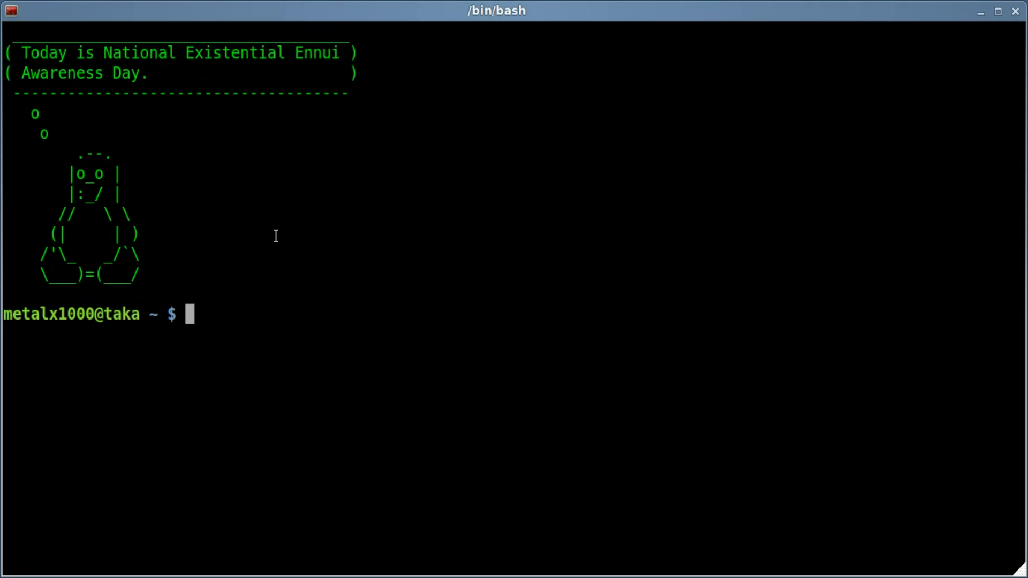
# Write 'sudo aptitude install pv', erase it unsent, and begin a 'man' command.
pyautogui.write('sudo aptitude')
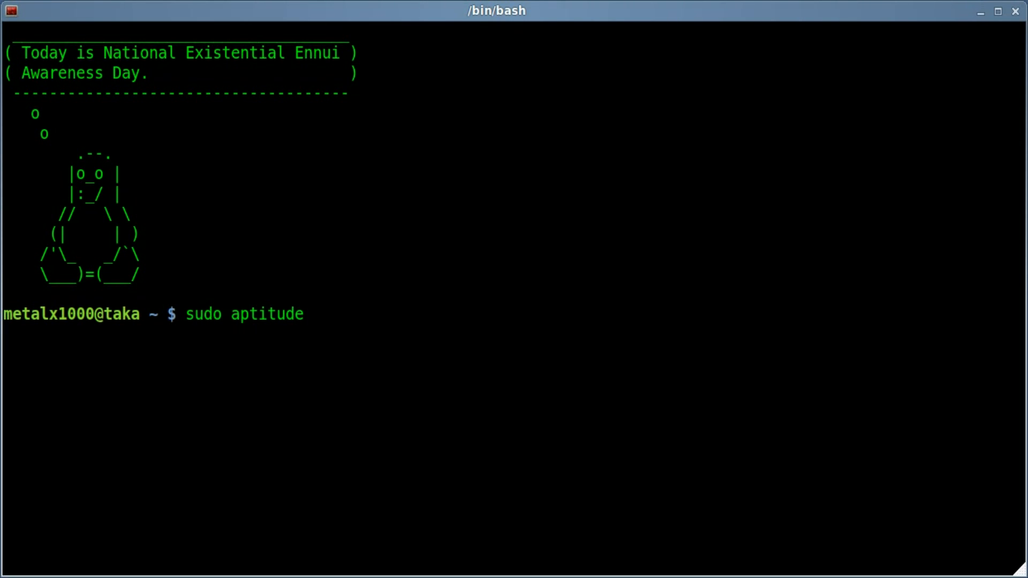
pyautogui.write('install')
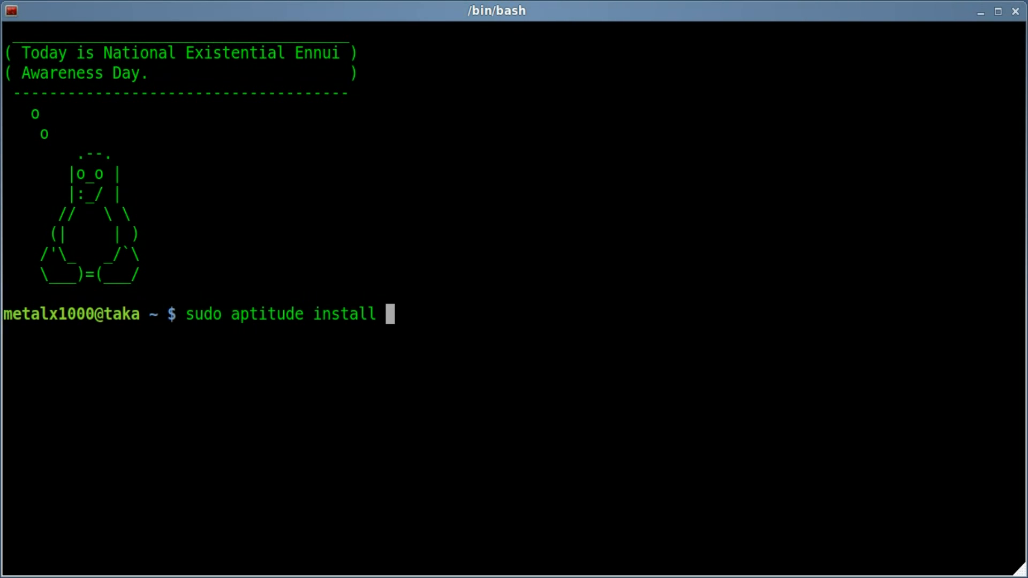
pyautogui.write('pv')
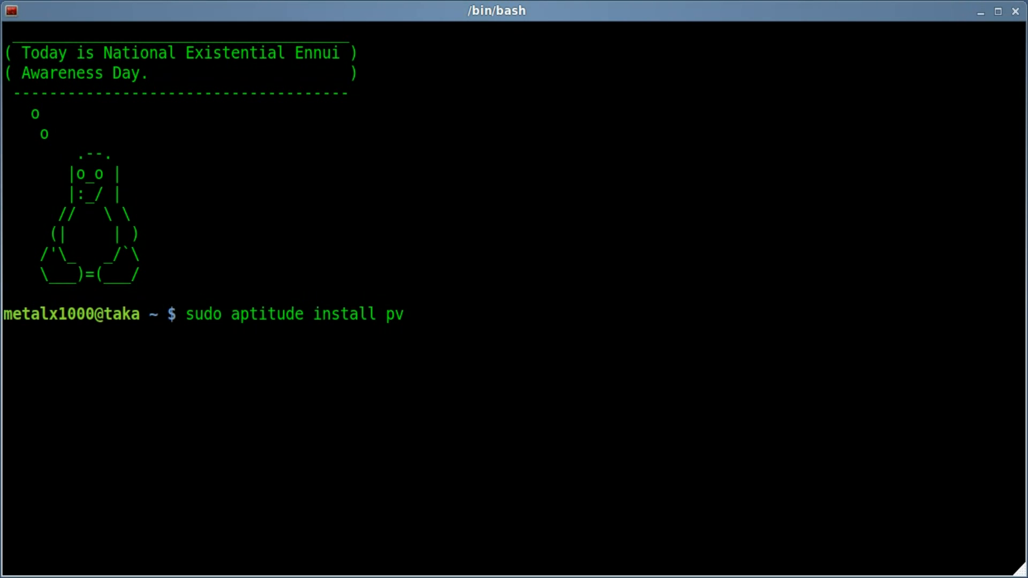
pyautogui.press('BackSpace')
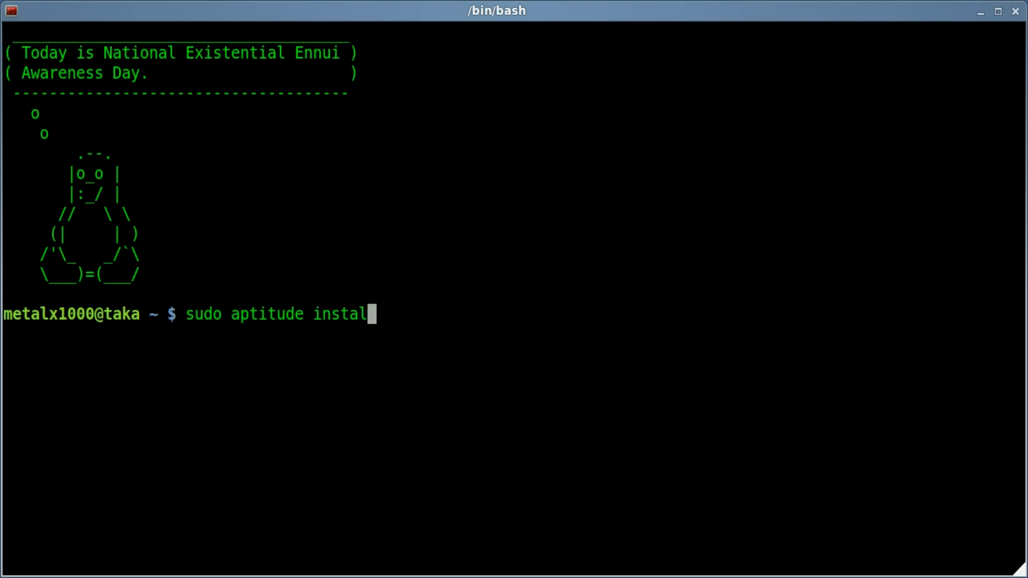
pyautogui.press('ctrl+c')
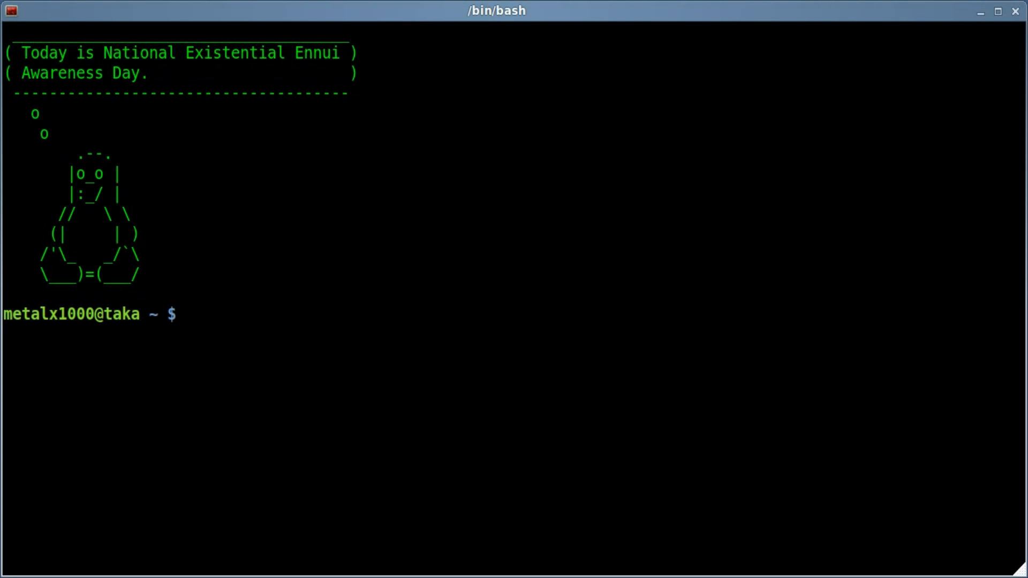
pyautogui.write('man')
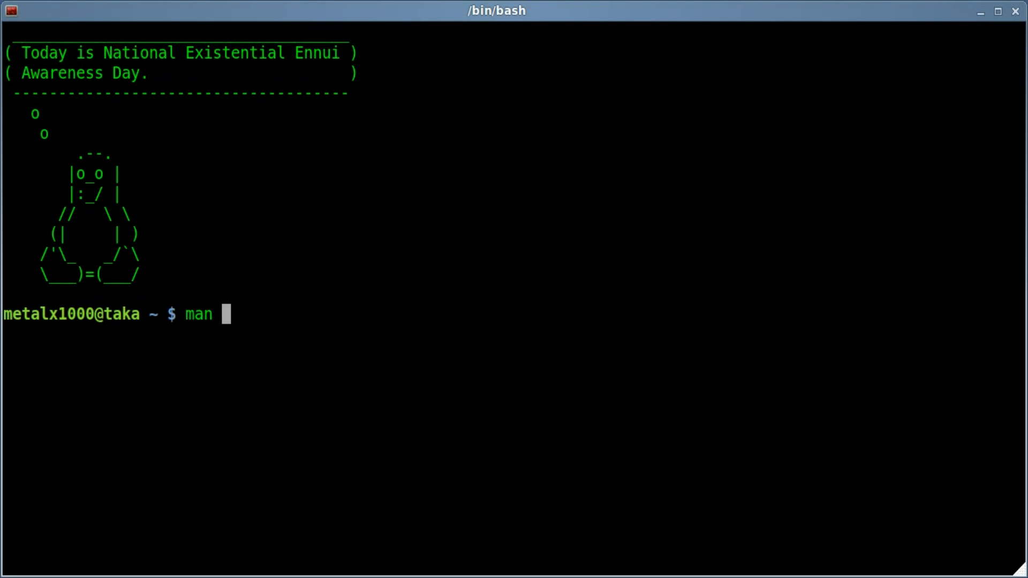
# Run 'man pv' and browse the manual page from its start.
pyautogui.write('pv')
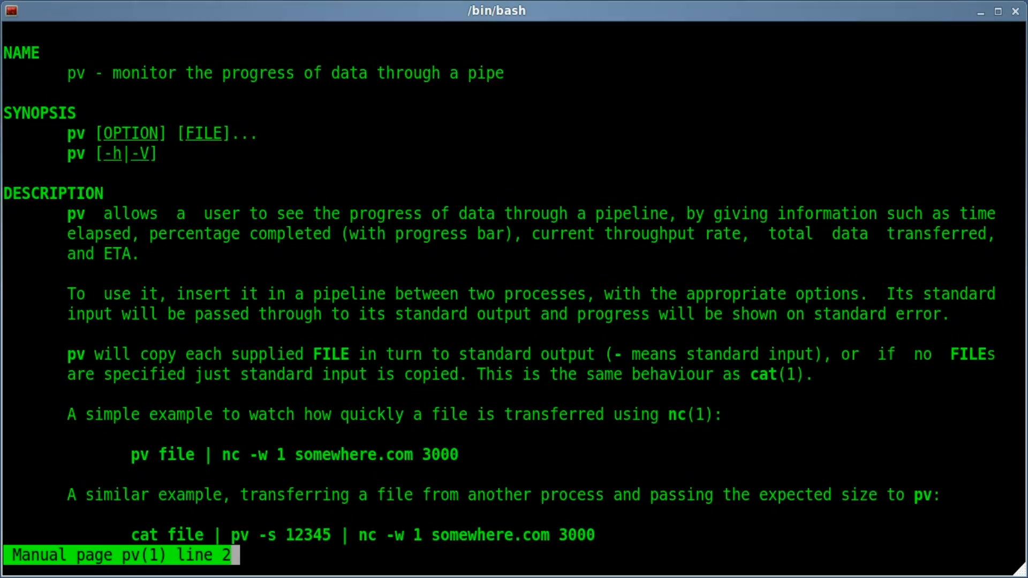
pyautogui.scroll(-3)
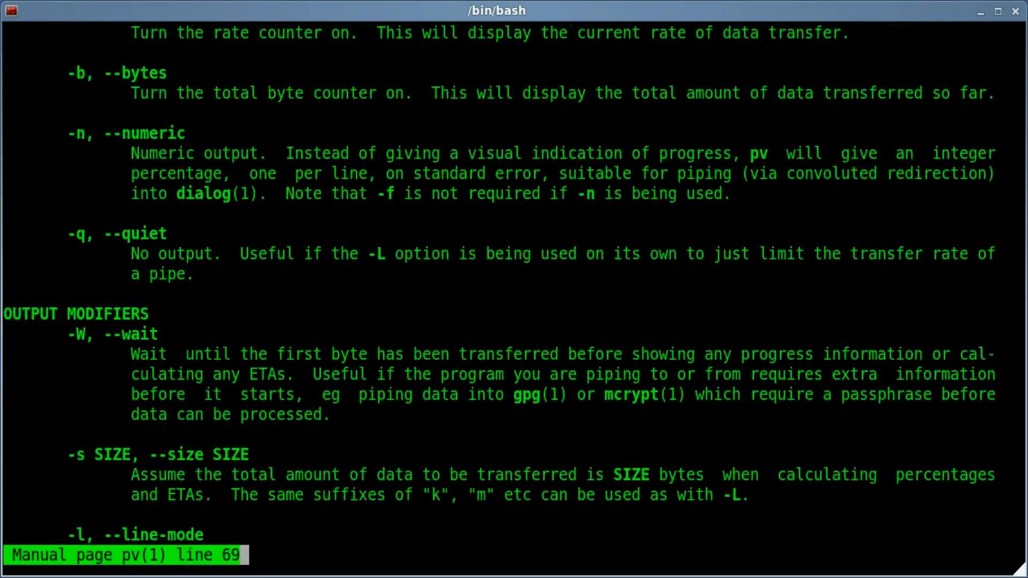
pyautogui.scroll(-3)
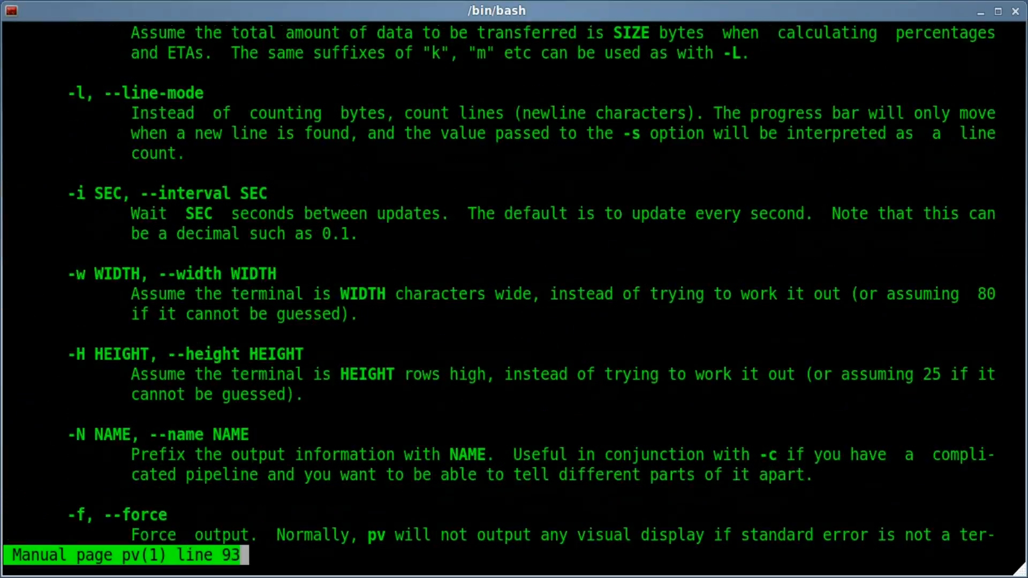
pyautogui.press('g')
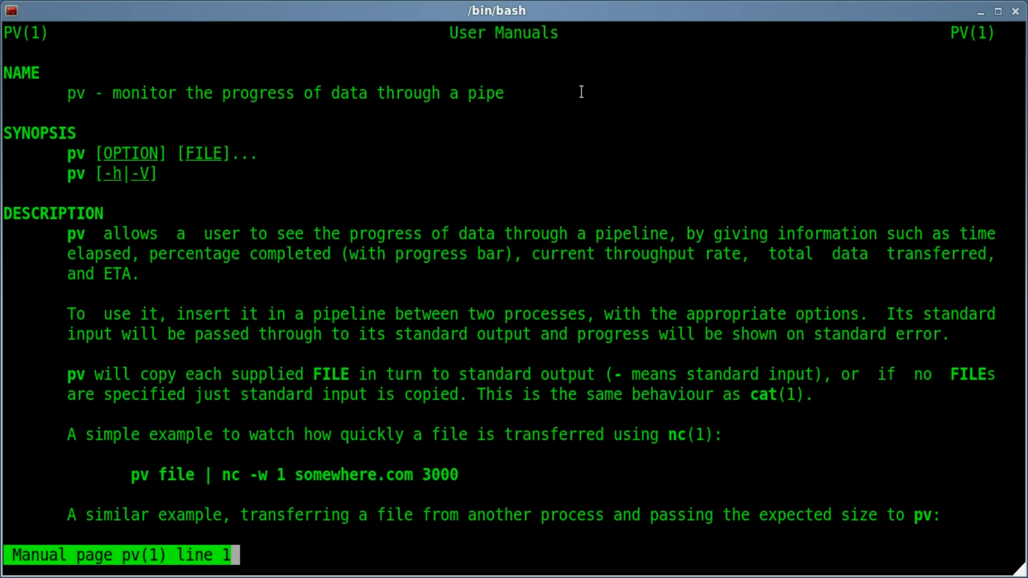
pyautogui.scroll(-3)
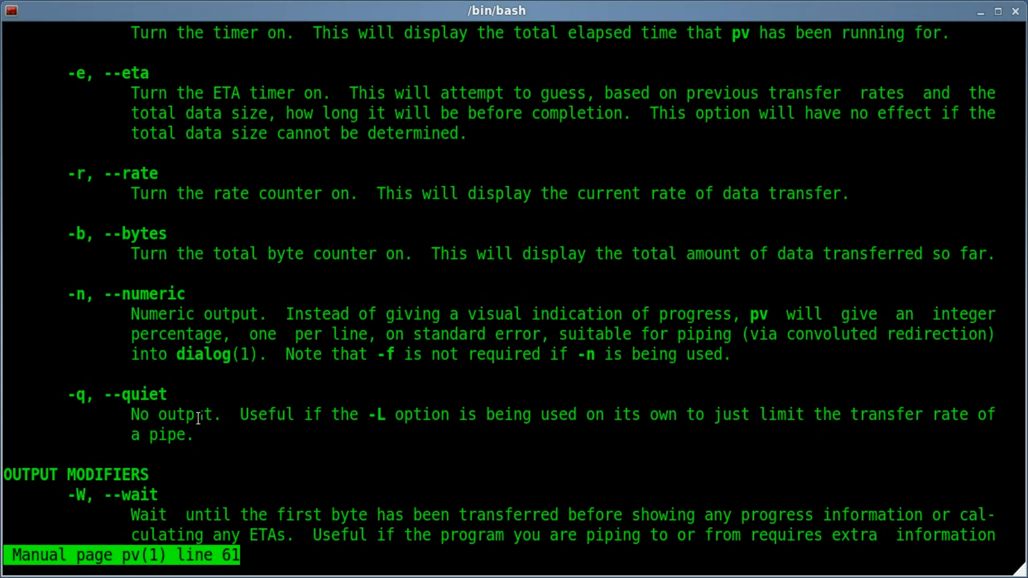
pyautogui.moveTo(238, 410)
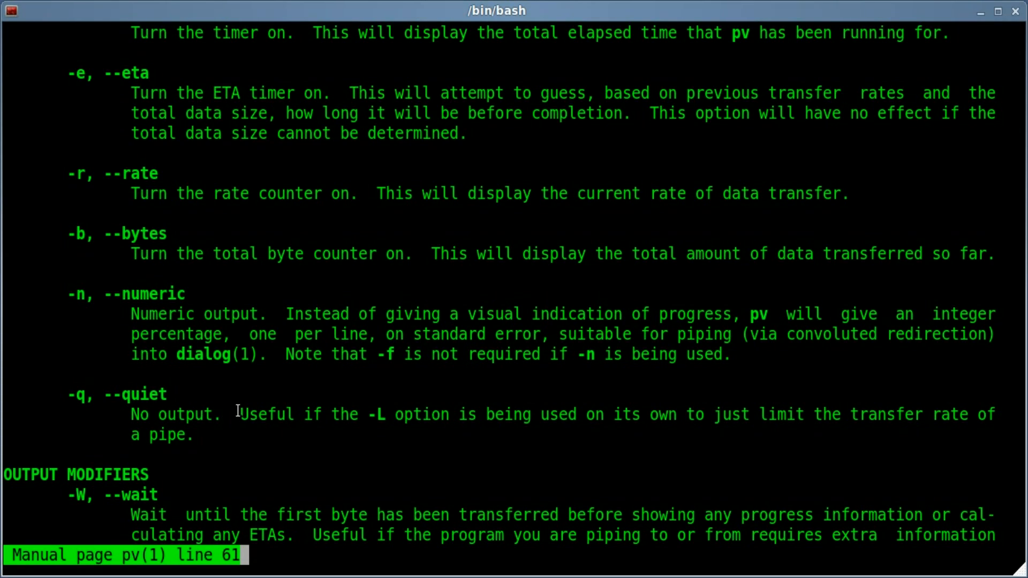
# Highlight the -L rate-limit option notes, then quit the manual back to the prompt.
pyautogui.moveTo(241, 414); pyautogui.dragTo(390, 413)
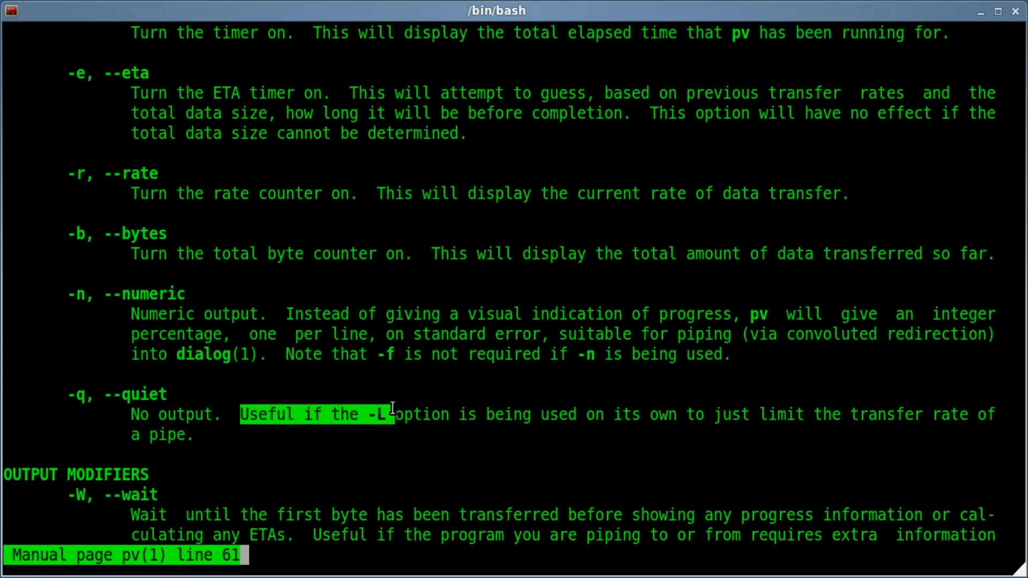
pyautogui.moveTo(390, 413); pyautogui.dragTo(576, 414)
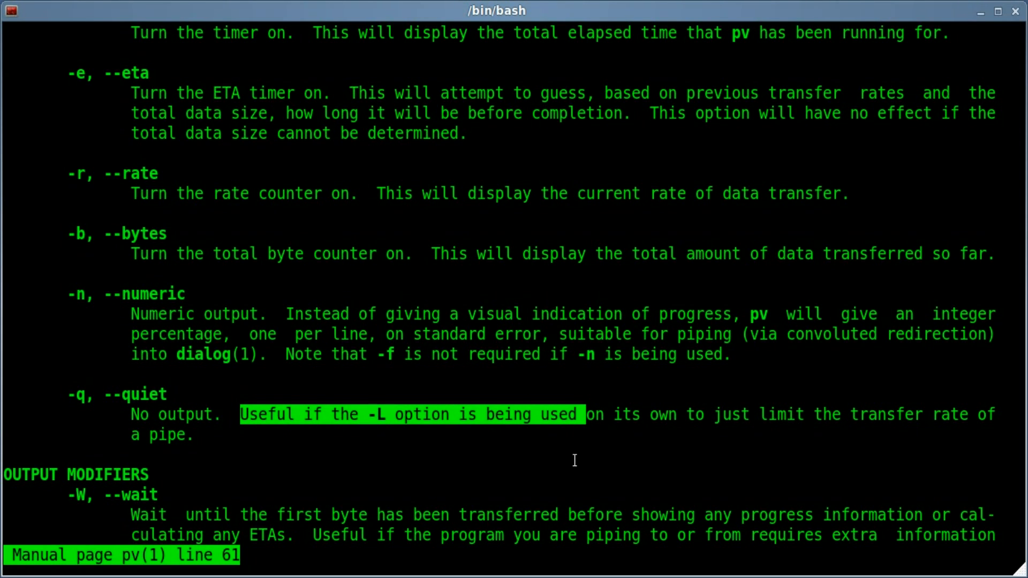
pyautogui.scroll(-3)
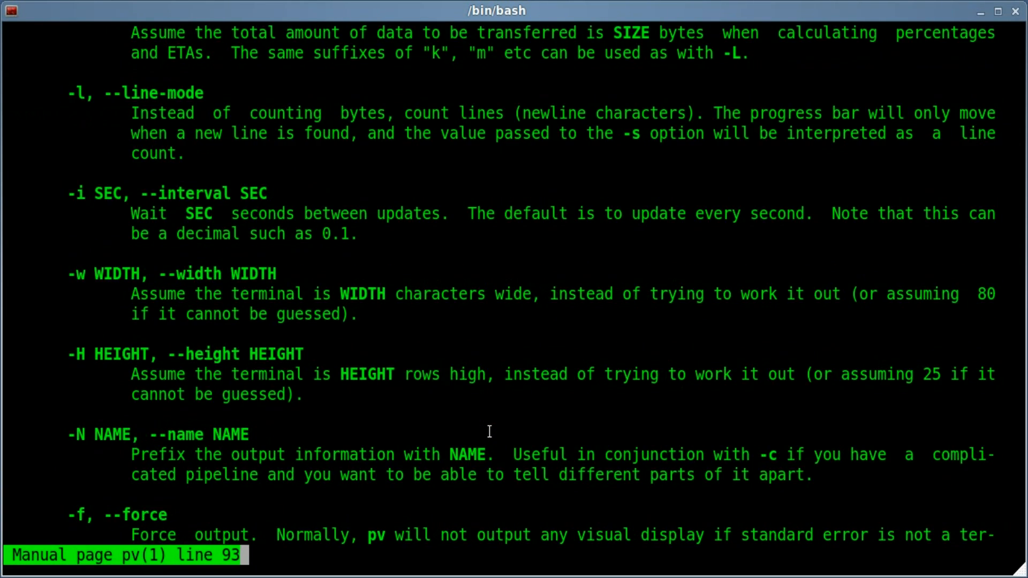
pyautogui.scroll(-3)
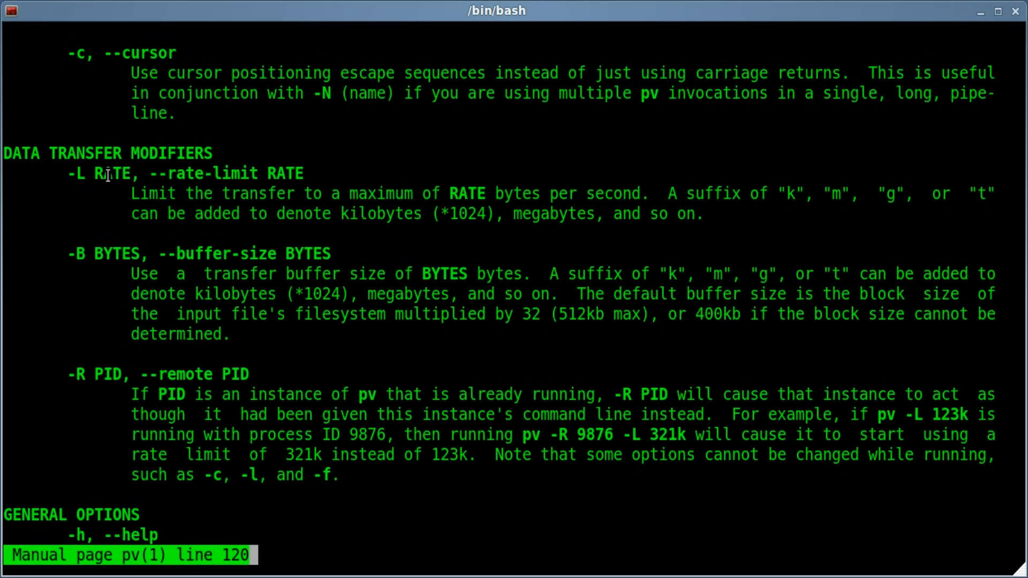
pyautogui.doubleClick(117, 173)
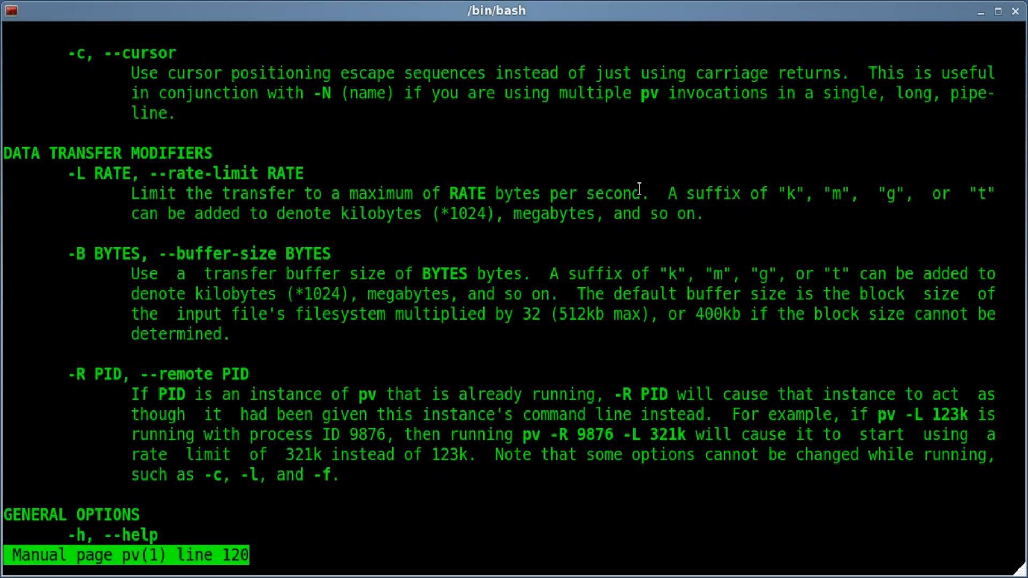
pyautogui.press('q')
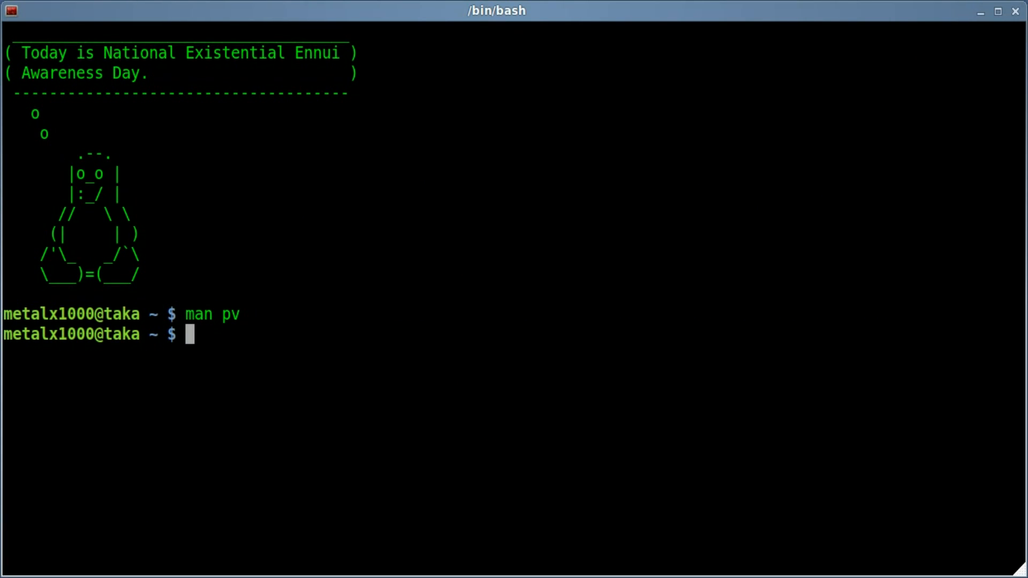
# Run echo "This is some text" and recall it with a trailing pipe.
pyautogui.write('echo "This is some text')
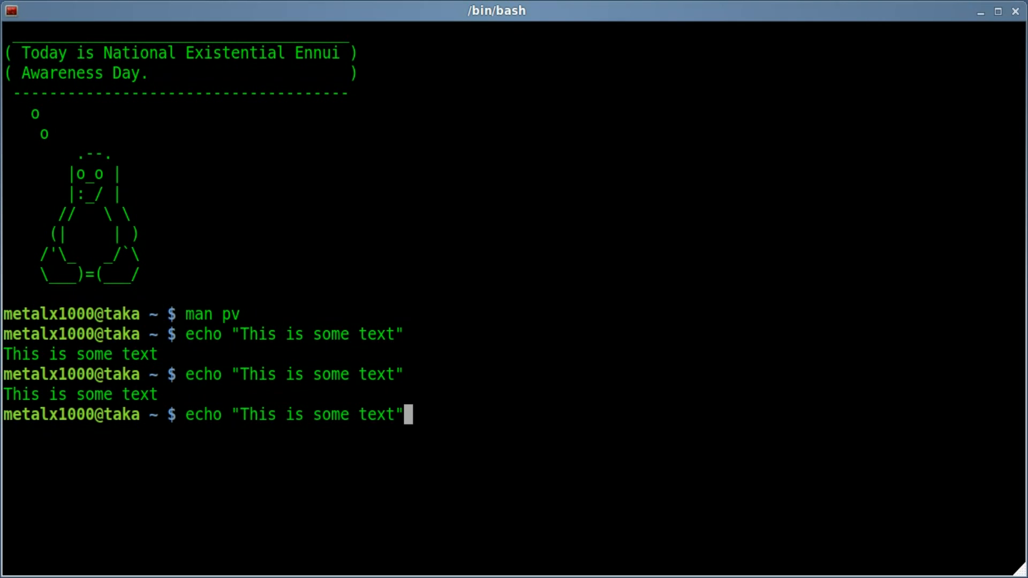
pyautogui.write('|')
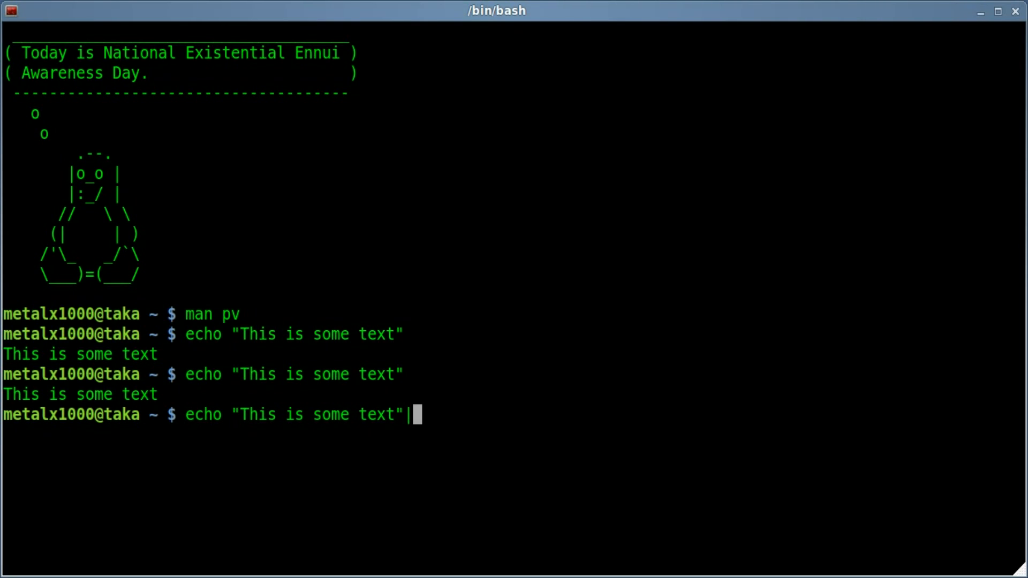
# Pipe the echo through 'pv -qL 10', then rerun it at rate 20.
pyautogui.write('pv -q')
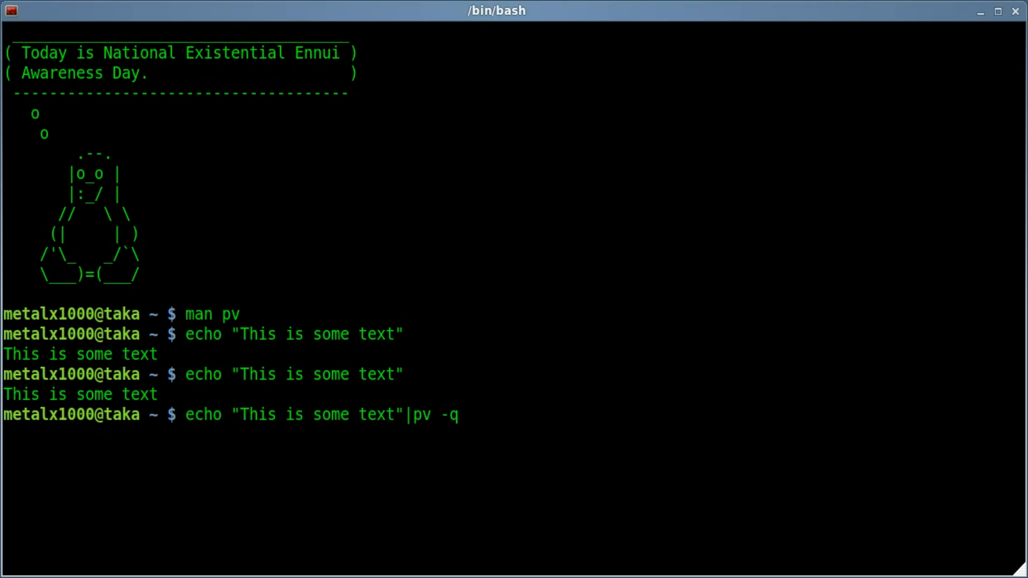
pyautogui.write('-')
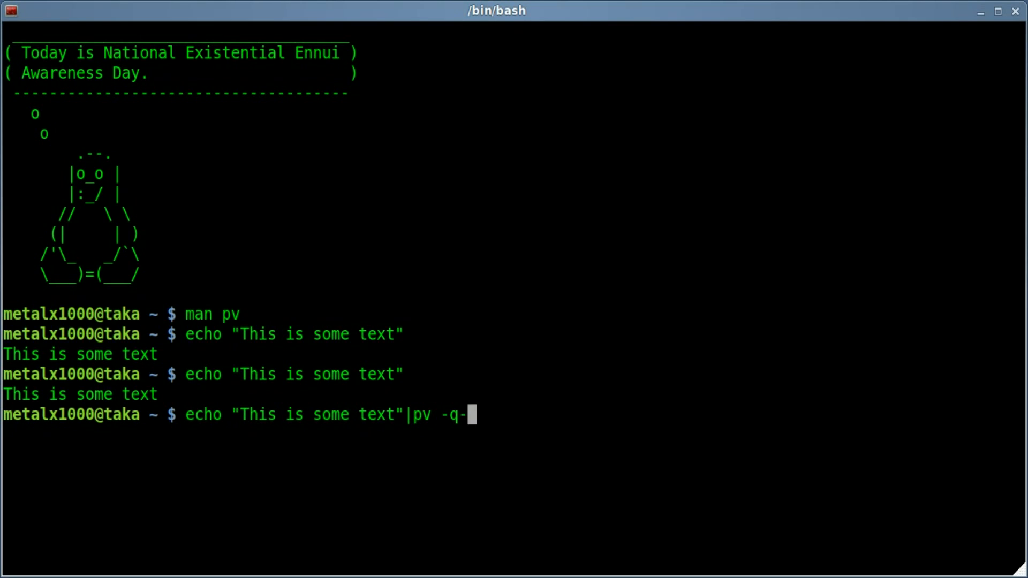
pyautogui.write('L')
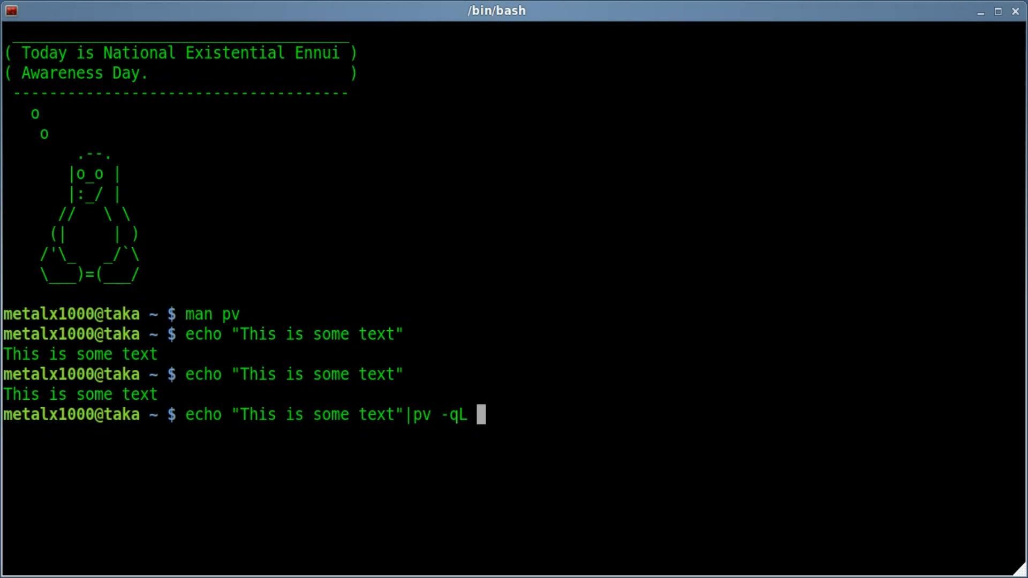
pyautogui.write('10')
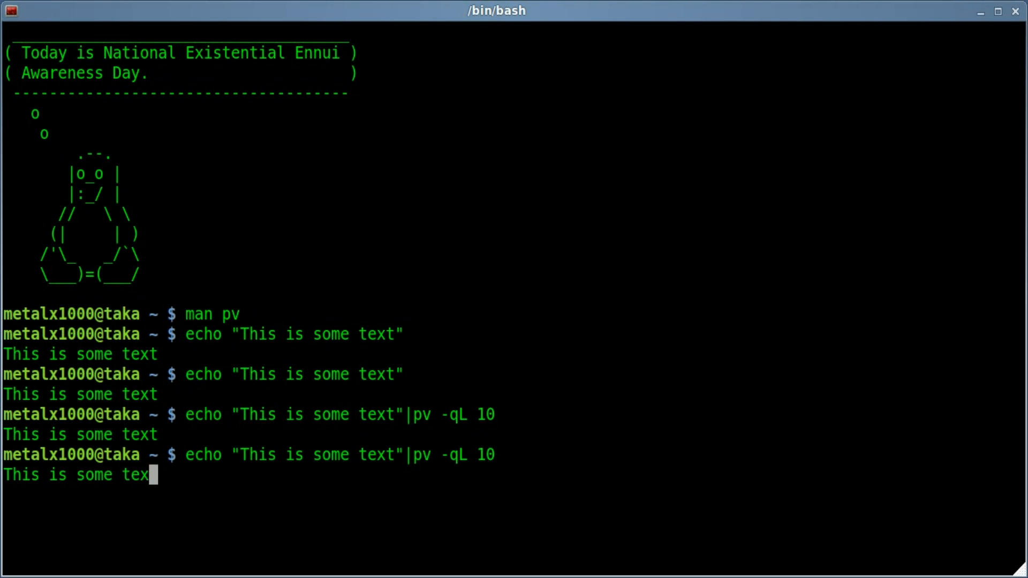
pyautogui.press('Return')
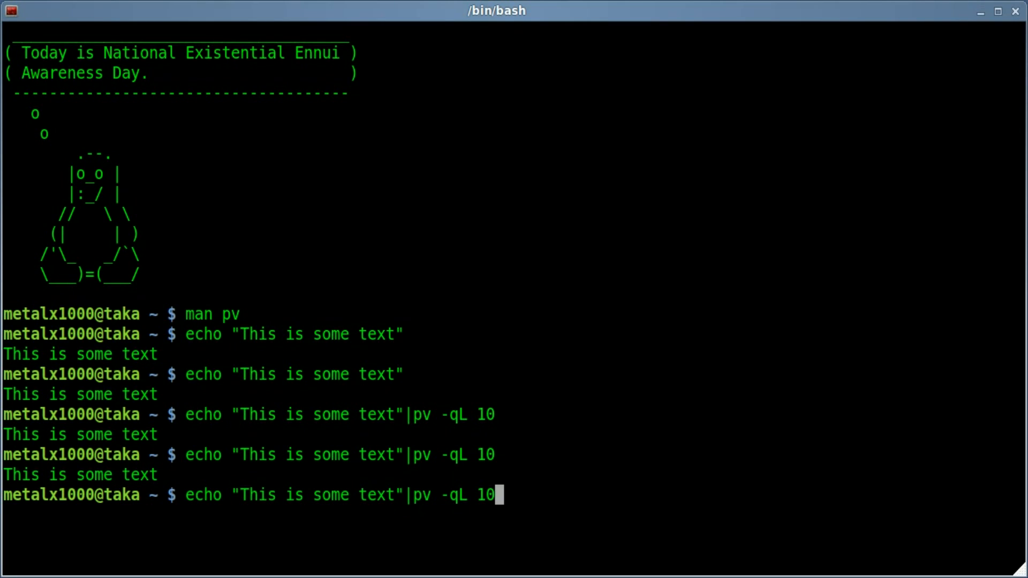
pyautogui.write('2')
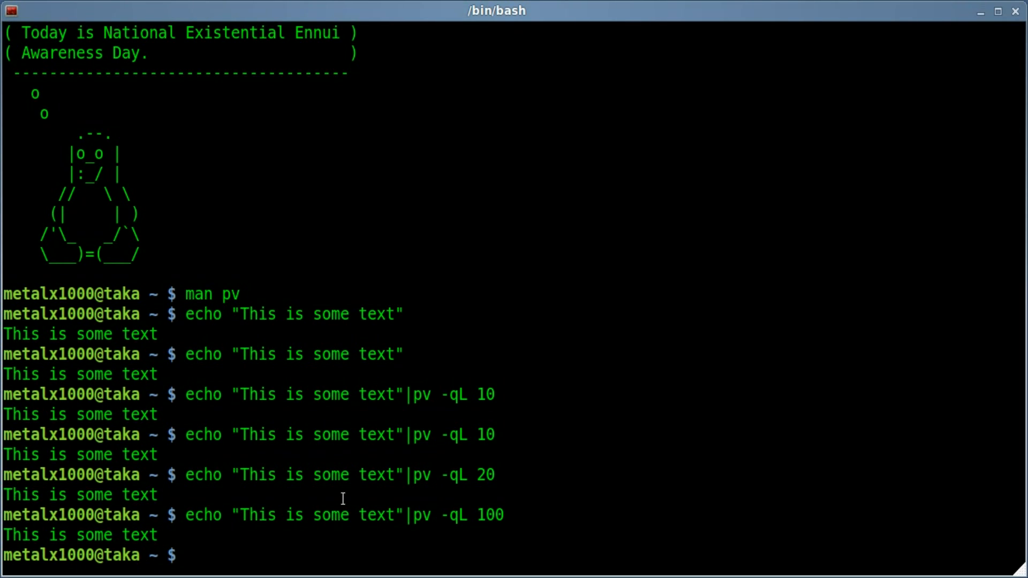
# Retype echo "This is some text"|pv -qL 10 at the prompt.
pyautogui.write('echo "This is some text"|pv -qL 10')
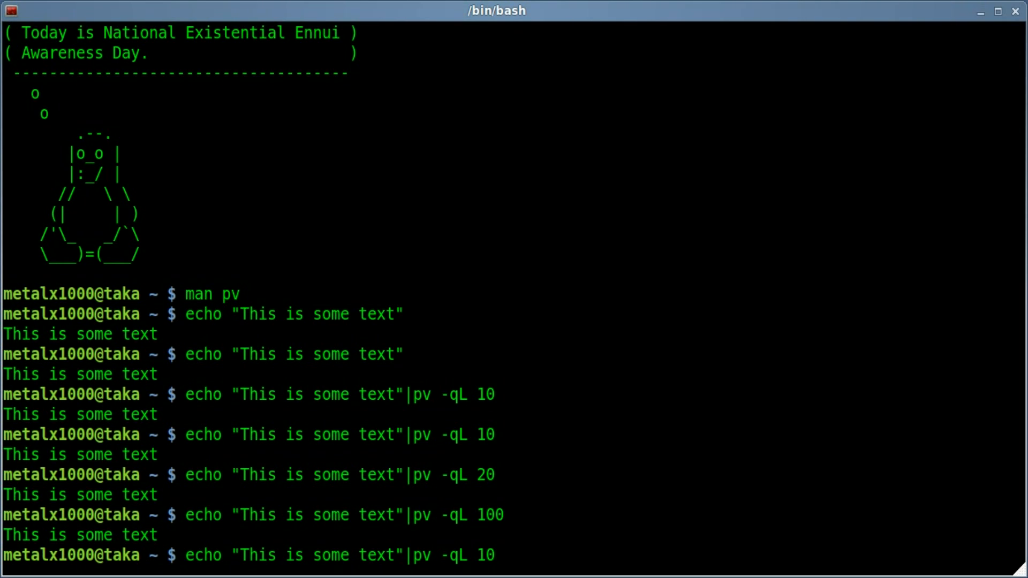